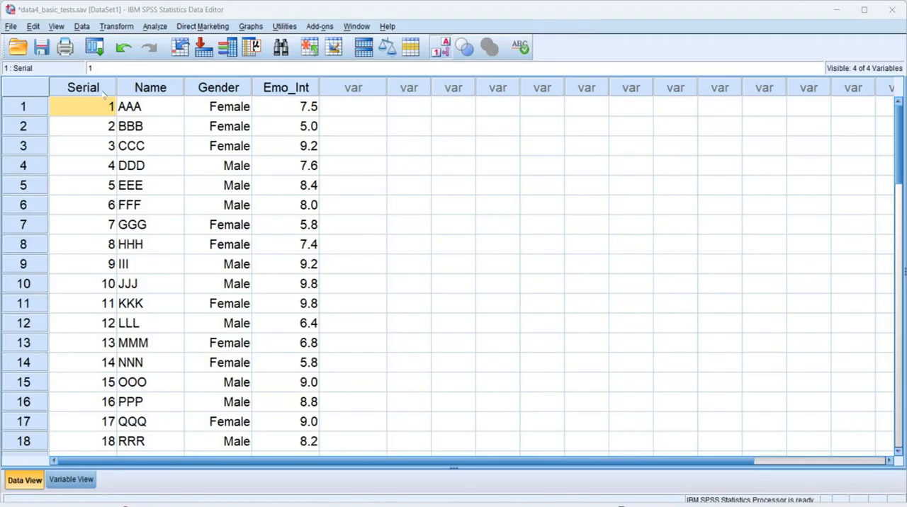
mouse_move(131, 106)
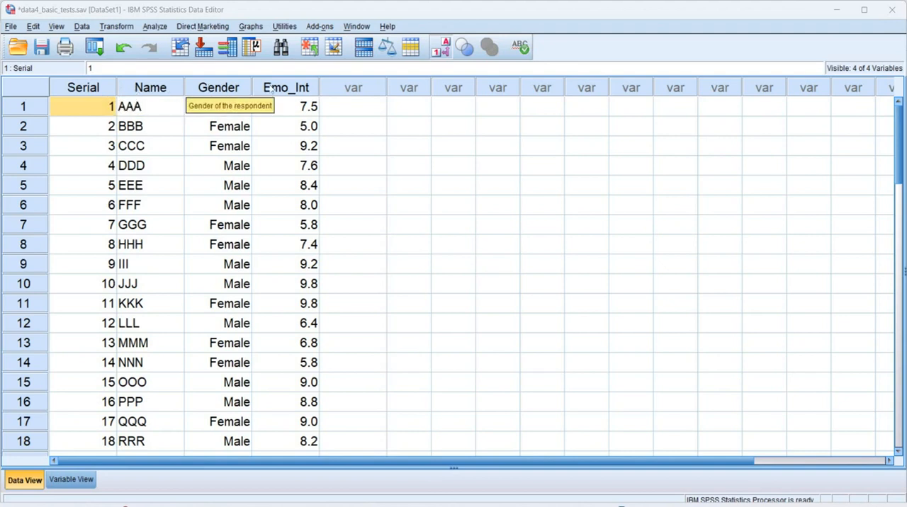
Step: Browse to Analyze > Nonparametric Tests > Legacy Dialogs over the dataset
scroll("down", 3)
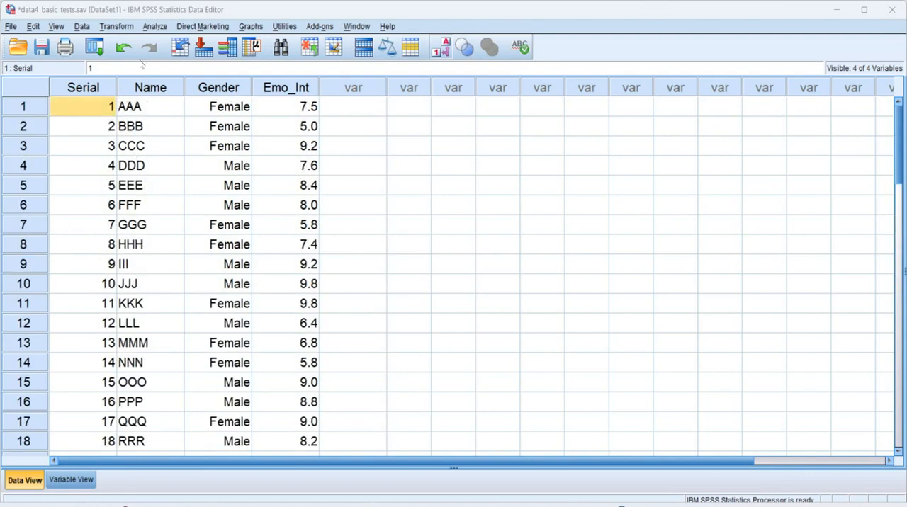
mouse_move(155, 25)
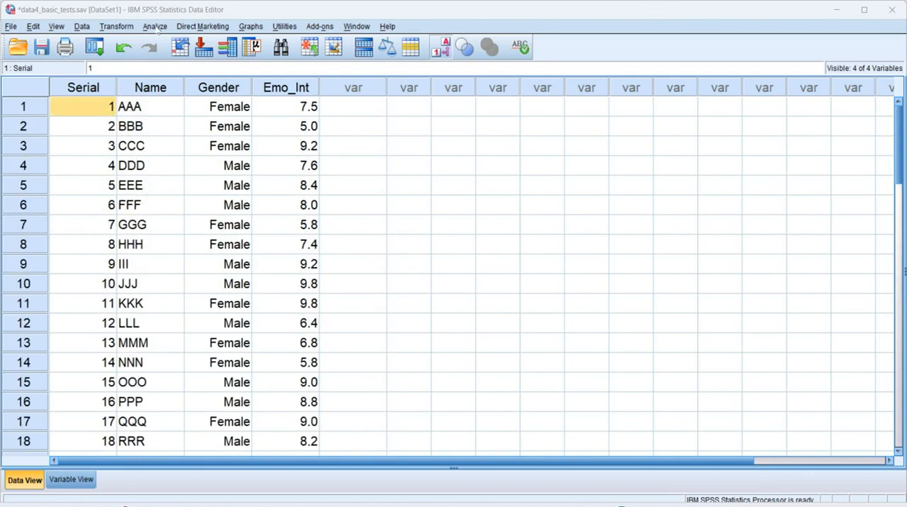
left_click(156, 26)
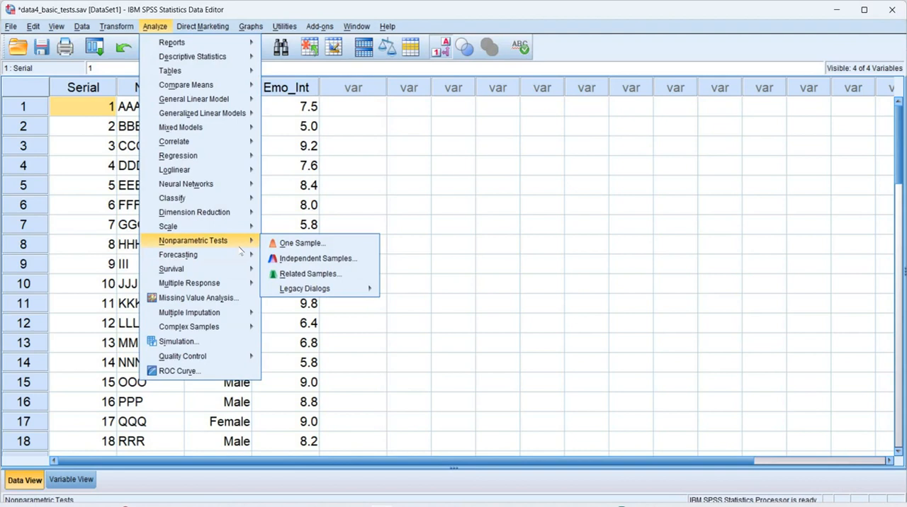
left_click(305, 289)
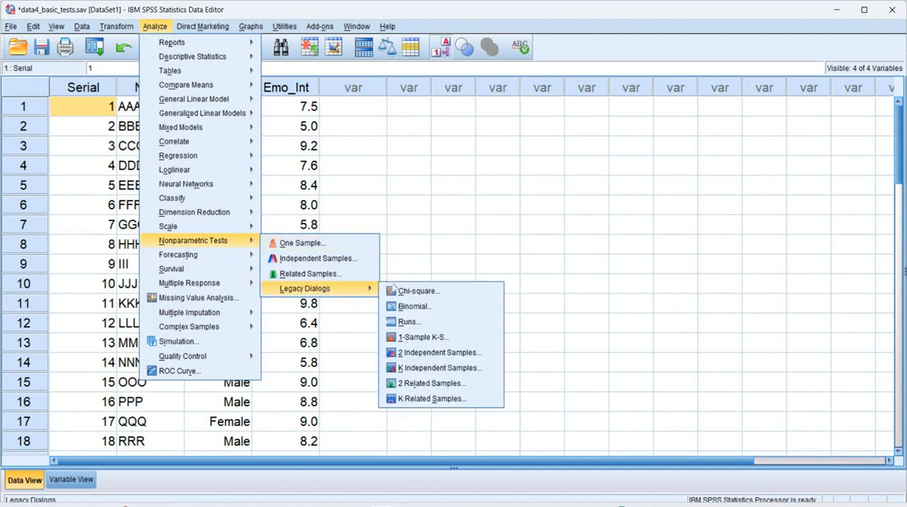
mouse_move(423, 337)
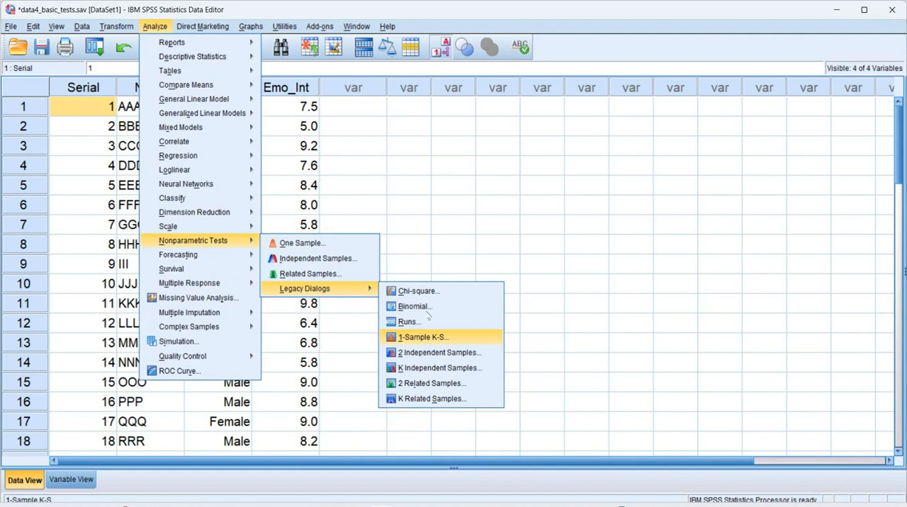
Step: Run a 1-Sample K-S normality test on Emotional intelligence (N=39, p=.876)
left_click(423, 338)
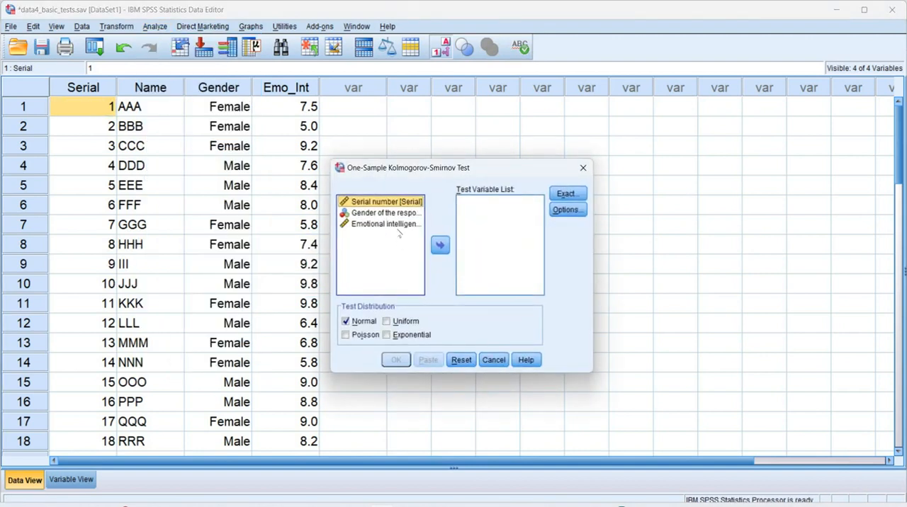
left_click(386, 224)
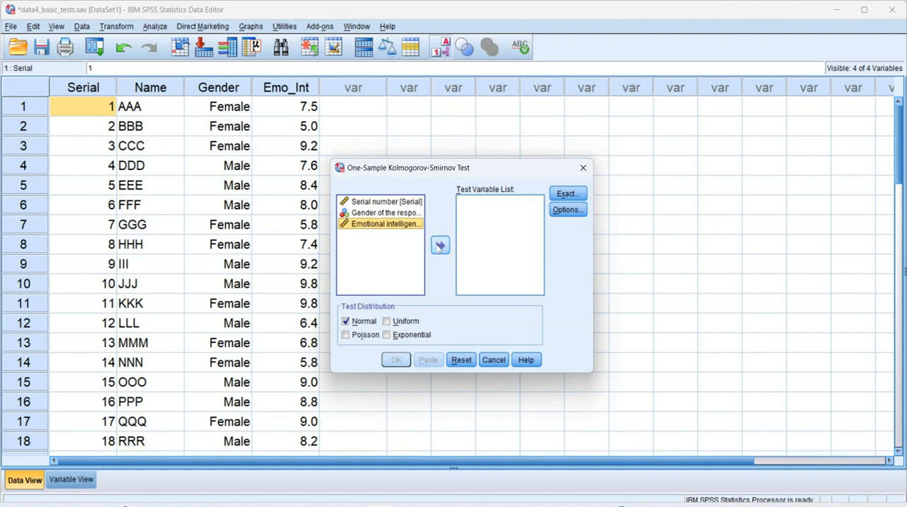
left_click(440, 245)
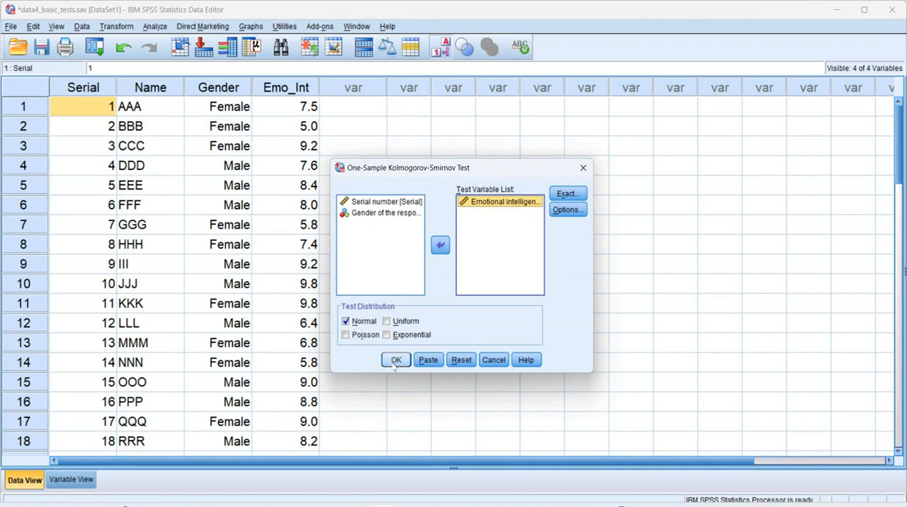
left_click(396, 360)
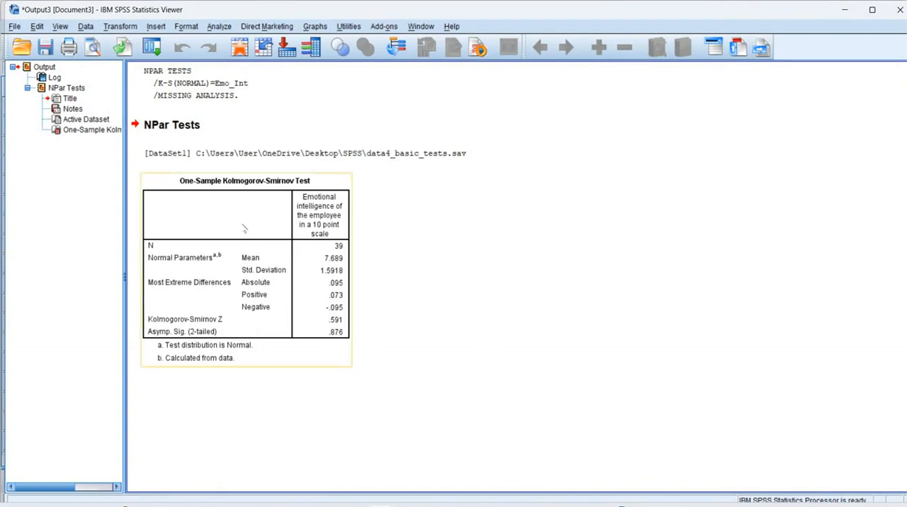
mouse_move(429, 299)
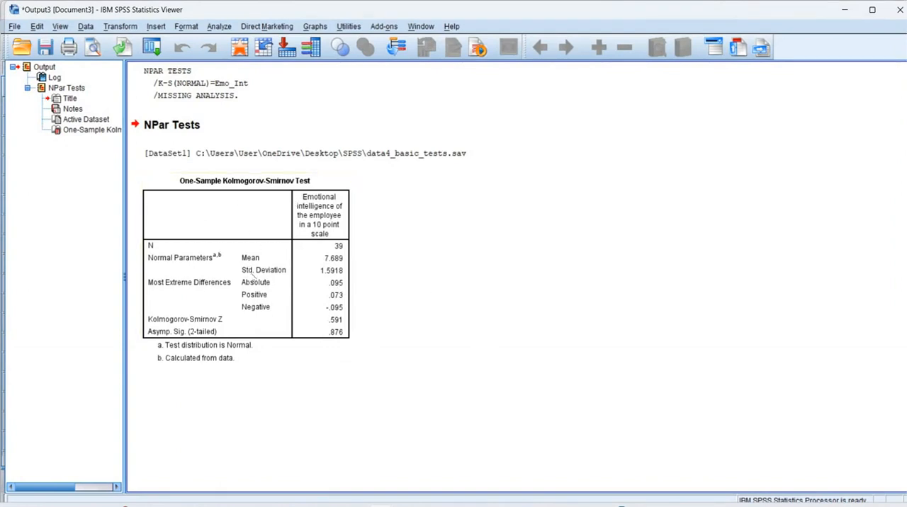
left_click(244, 269)
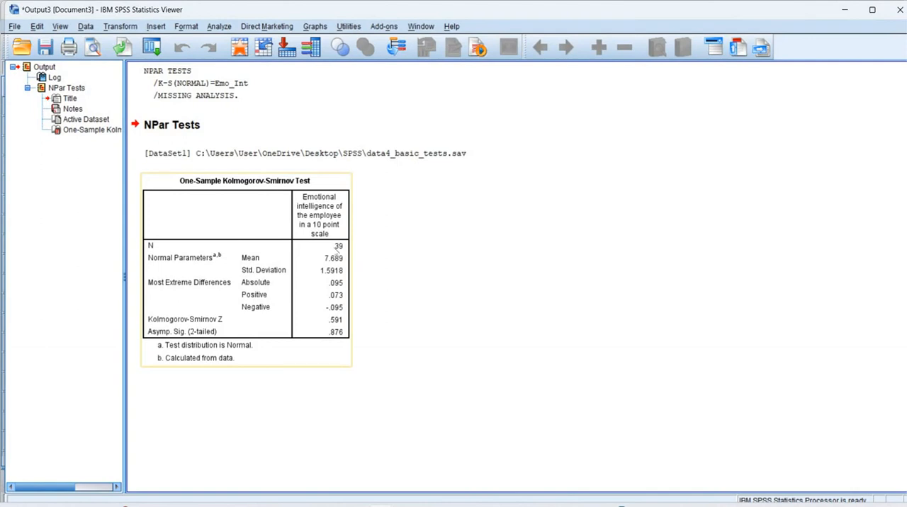
mouse_move(268, 261)
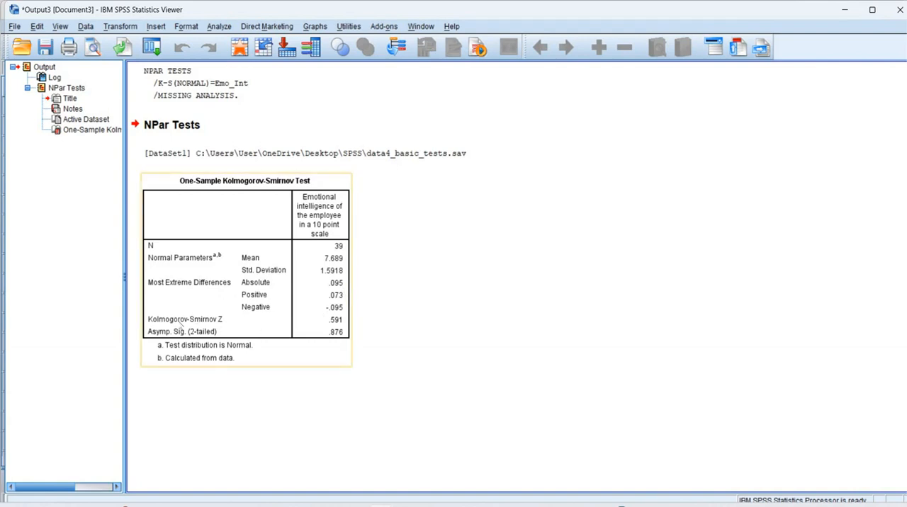
mouse_move(238, 328)
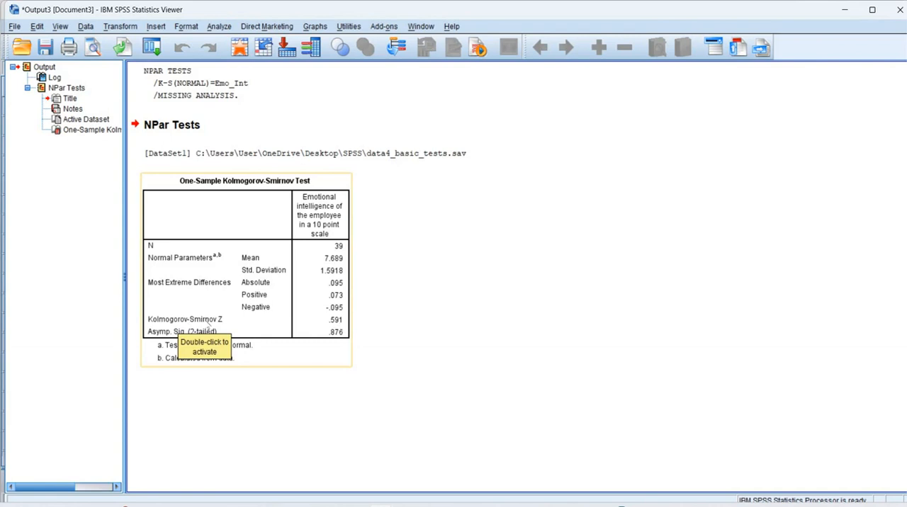
mouse_move(335, 321)
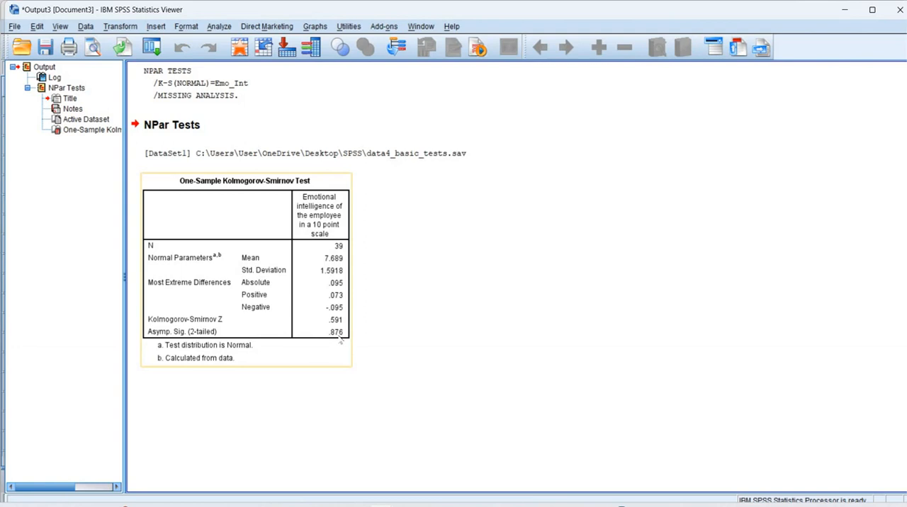
mouse_move(391, 337)
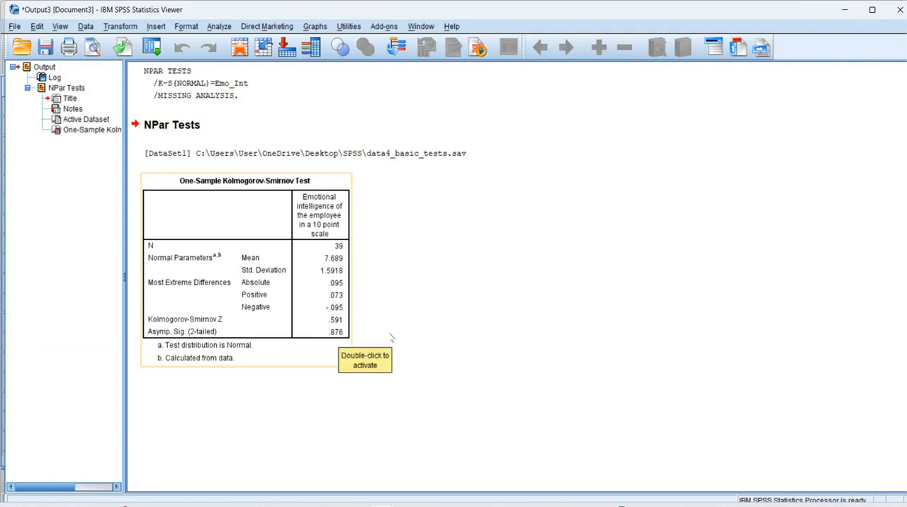